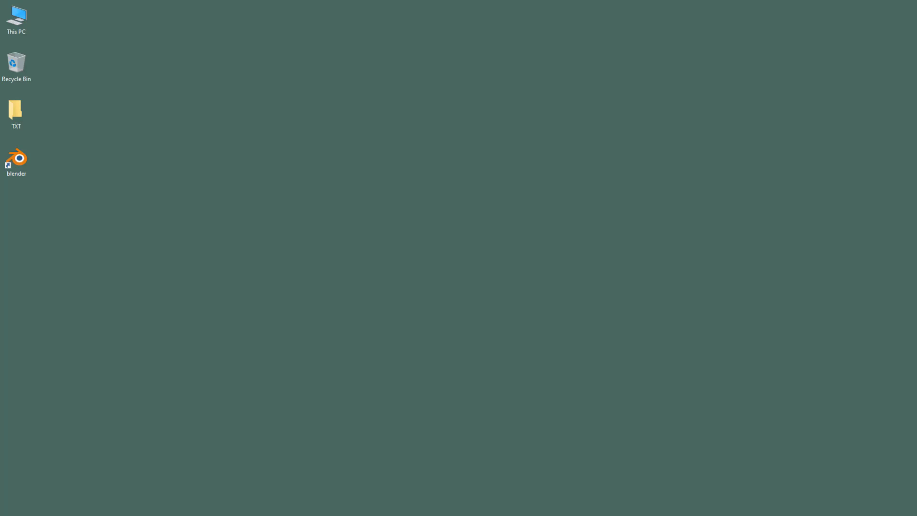
{"action": "mouse_move", "coordinate": [529, 141]}
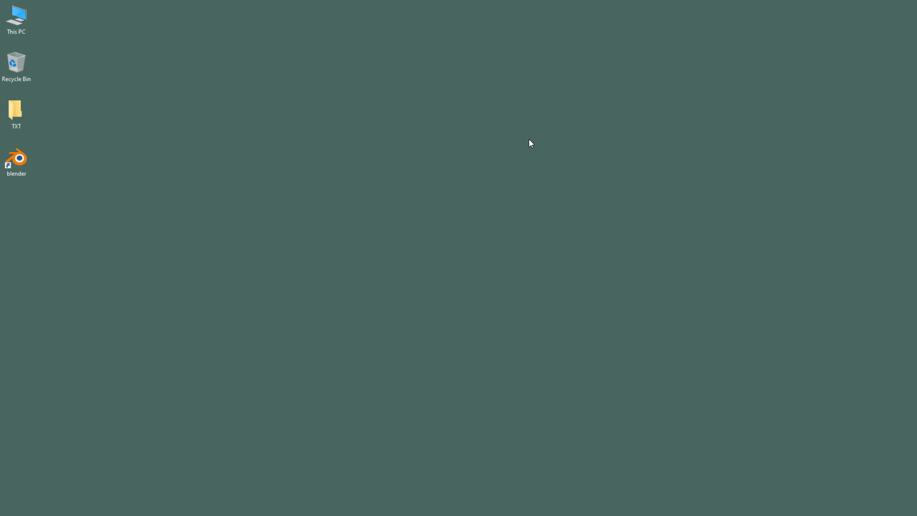
- Launch Blender 2.91 from its desktop shortcut so the splash screen appears
{"action": "left_click", "coordinate": [17, 160]}
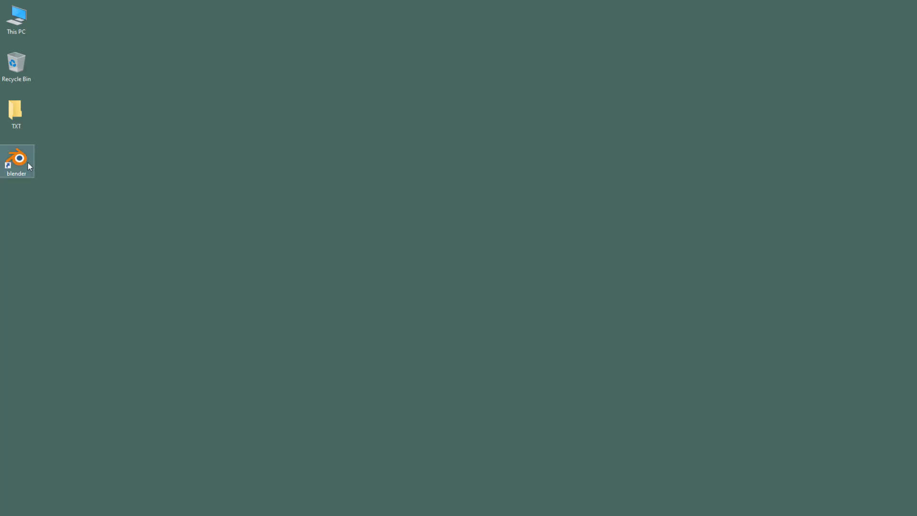
{"action": "mouse_move", "coordinate": [30, 160]}
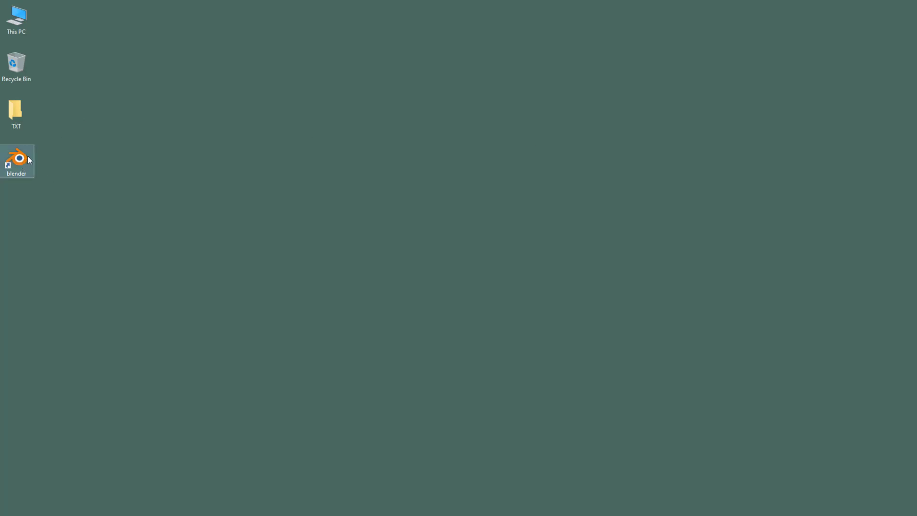
{"action": "double_click", "coordinate": [18, 160]}
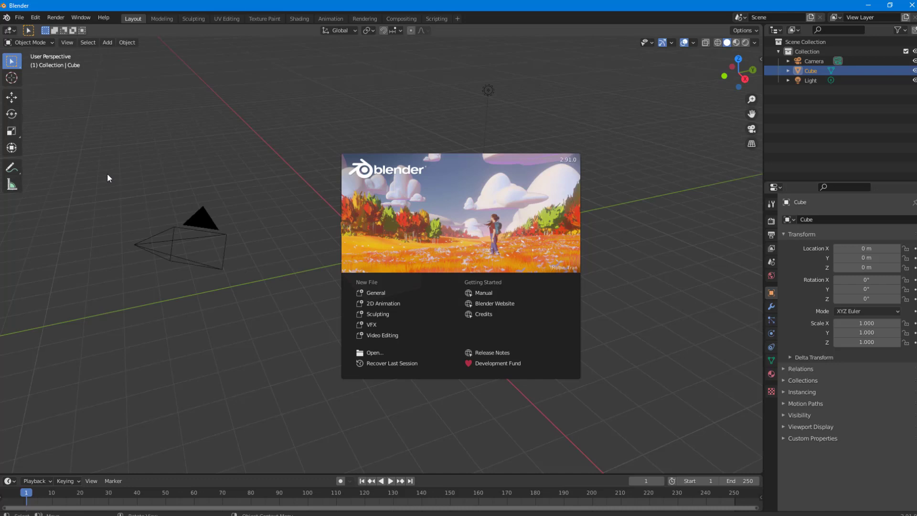
{"action": "mouse_move", "coordinate": [395, 315]}
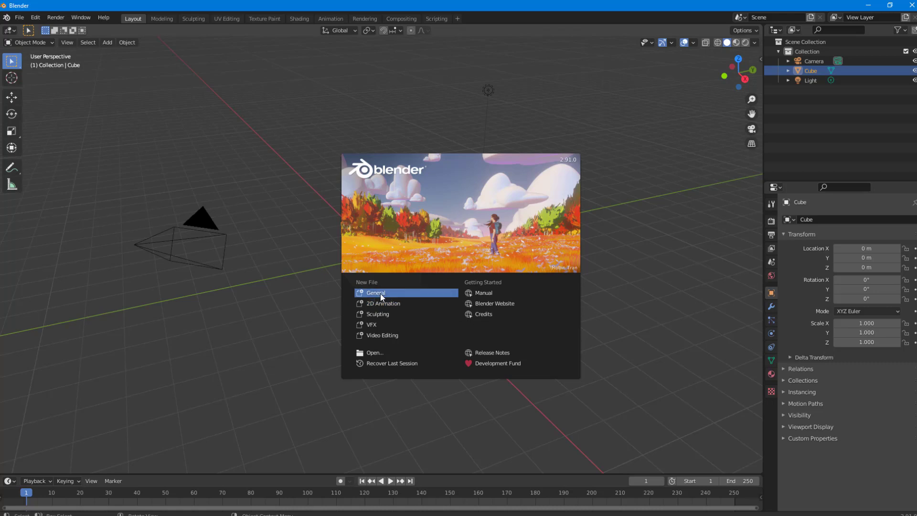
{"action": "mouse_move", "coordinate": [384, 313]}
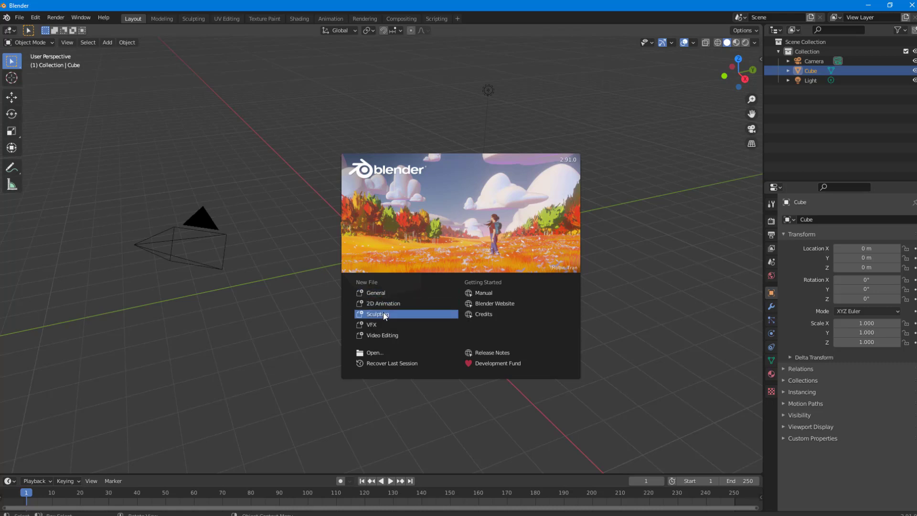
{"action": "mouse_move", "coordinate": [386, 335]}
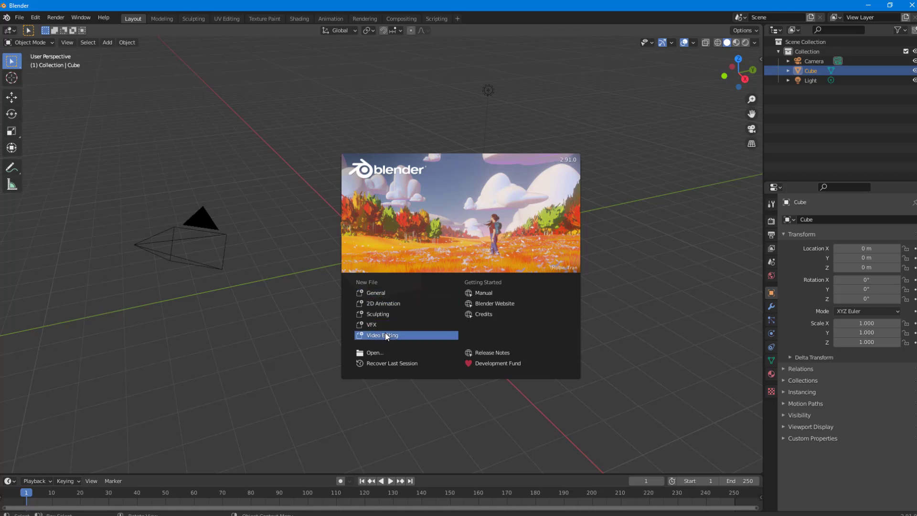
{"action": "mouse_move", "coordinate": [386, 334]}
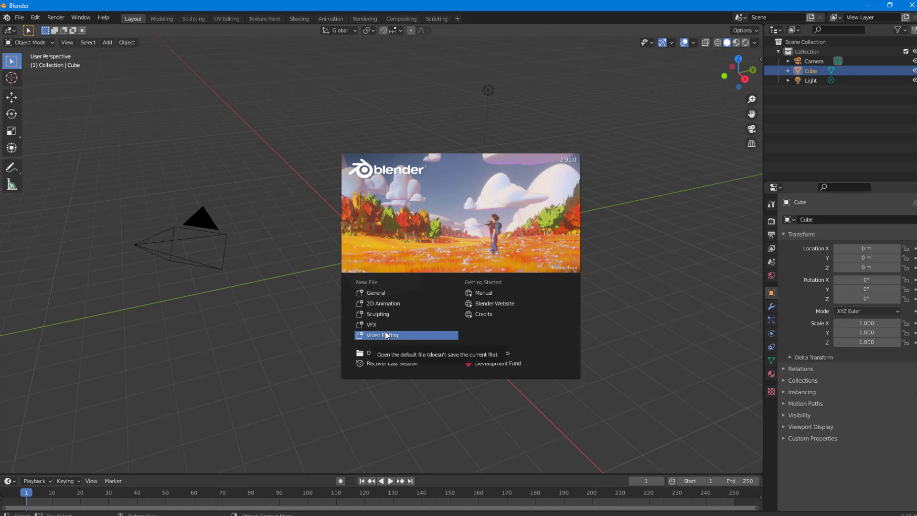
{"action": "mouse_move", "coordinate": [385, 320]}
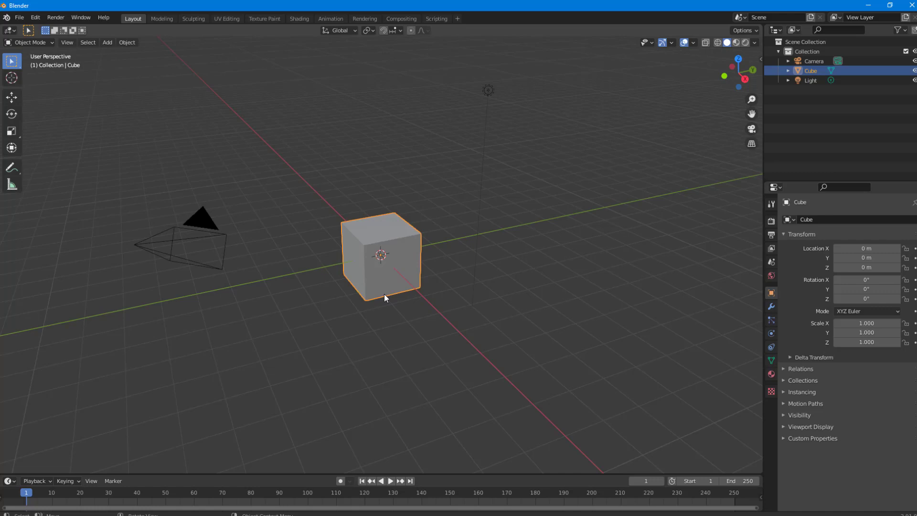
{"action": "mouse_move", "coordinate": [257, 292]}
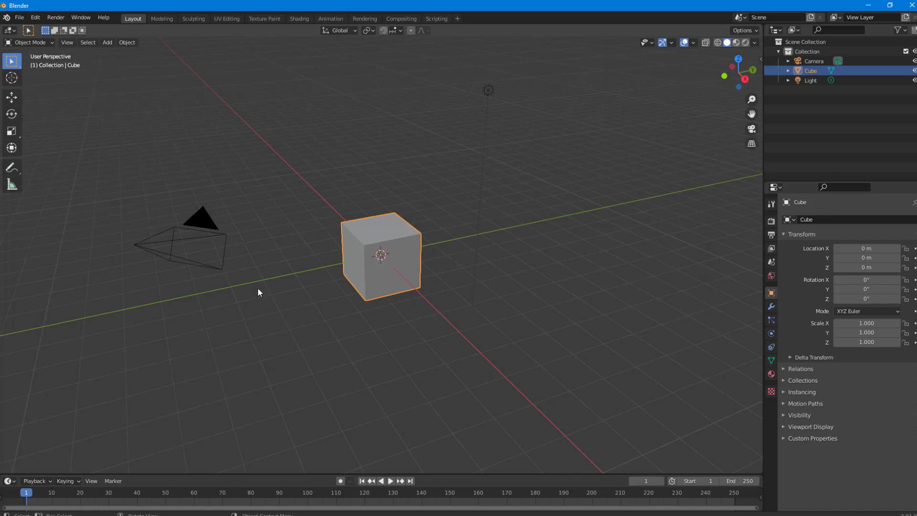
{"action": "mouse_move", "coordinate": [406, 234]}
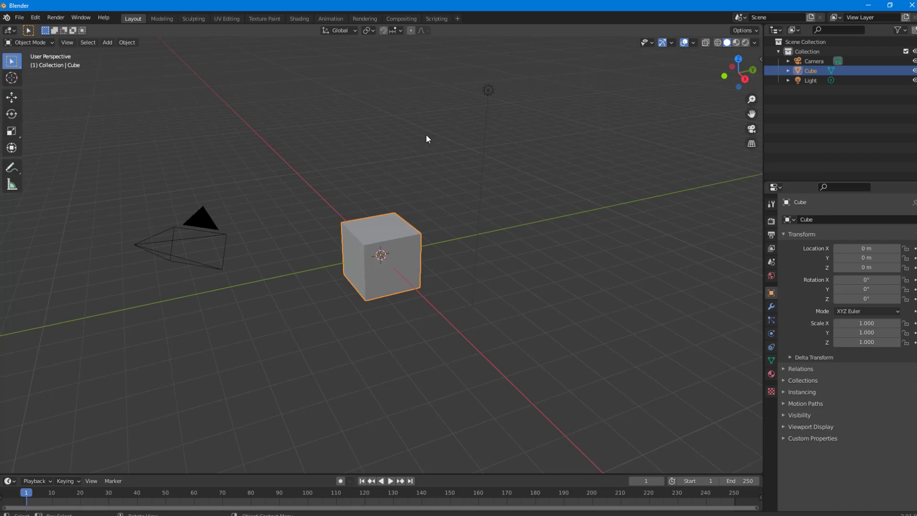
{"action": "mouse_move", "coordinate": [6, 200]}
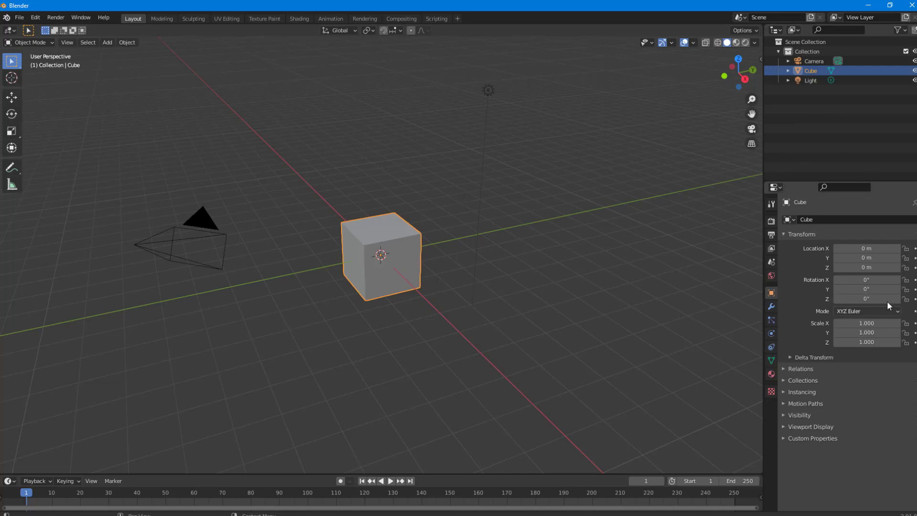
{"action": "mouse_move", "coordinate": [374, 262]}
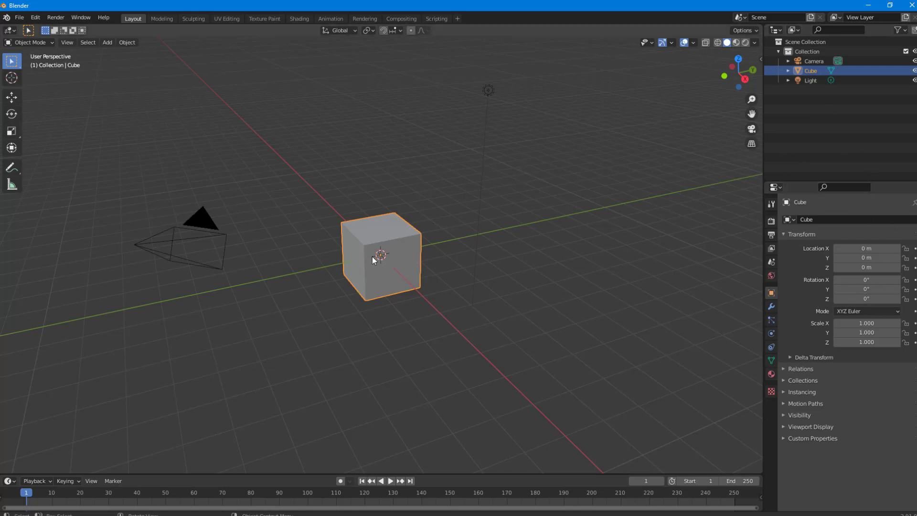
{"action": "mouse_move", "coordinate": [202, 59]}
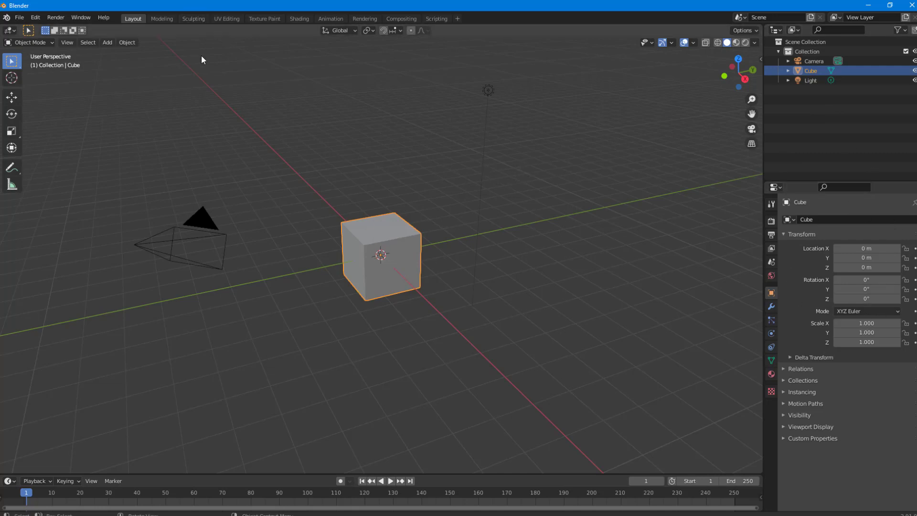
{"action": "mouse_move", "coordinate": [153, 20]}
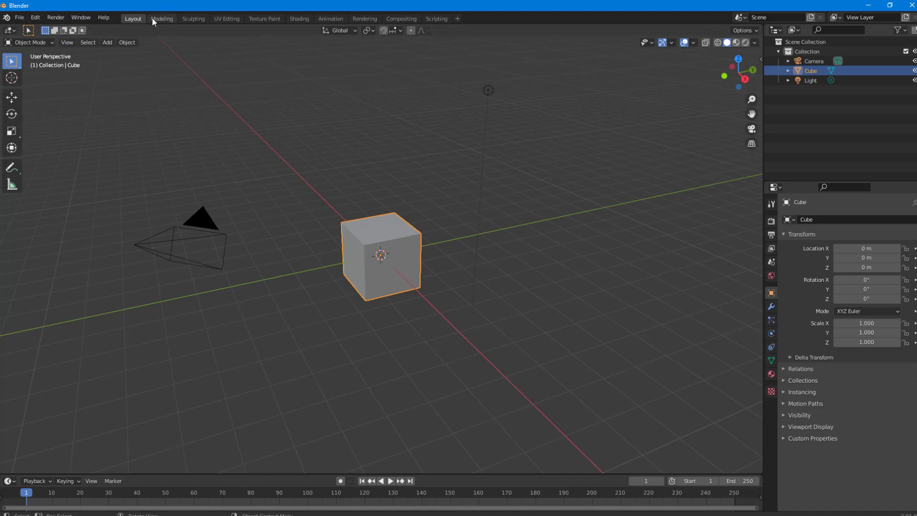
- Visit the Modeling, Sculpting, Texture Paint and Animation workspaces, ending in Scripting with its Python console
{"action": "left_click", "coordinate": [162, 18]}
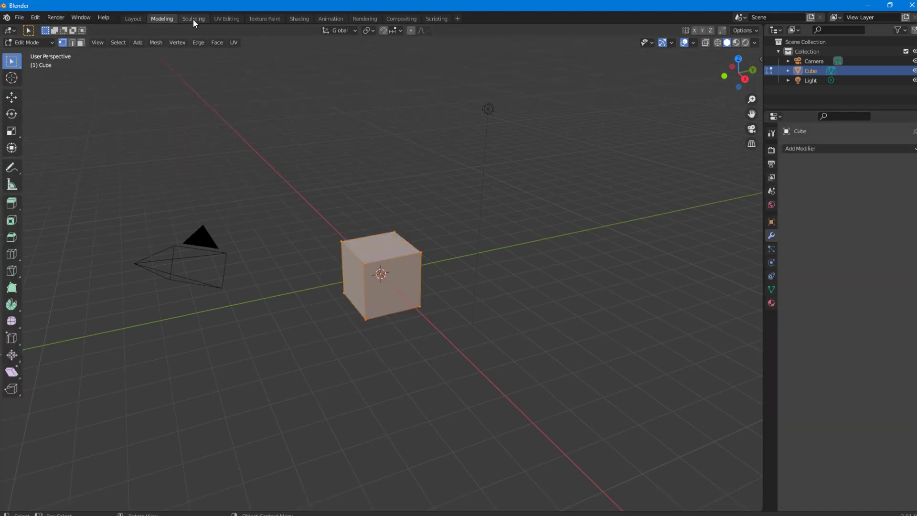
{"action": "left_click", "coordinate": [193, 19]}
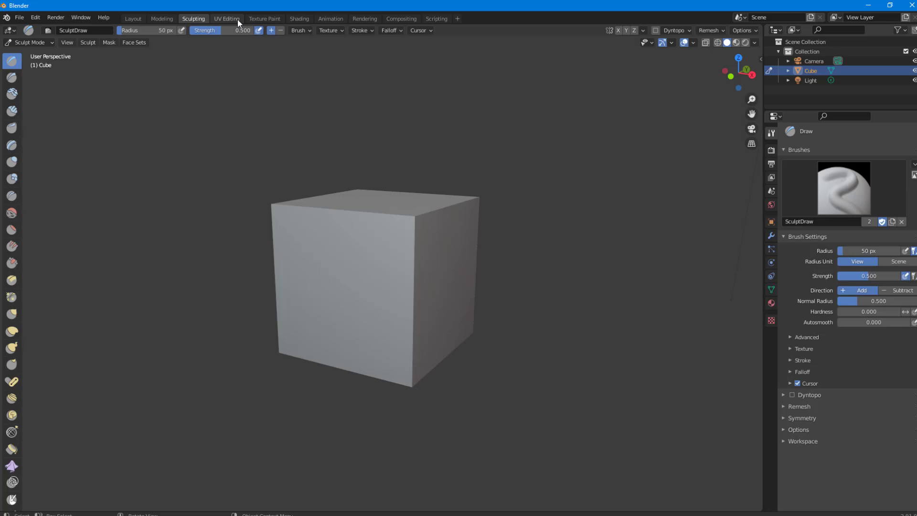
{"action": "left_click", "coordinate": [264, 18]}
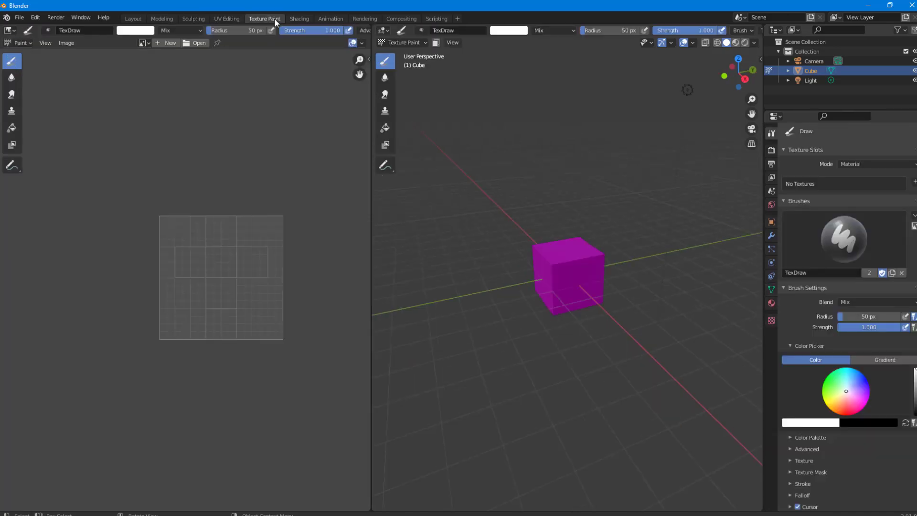
{"action": "mouse_move", "coordinate": [304, 20]}
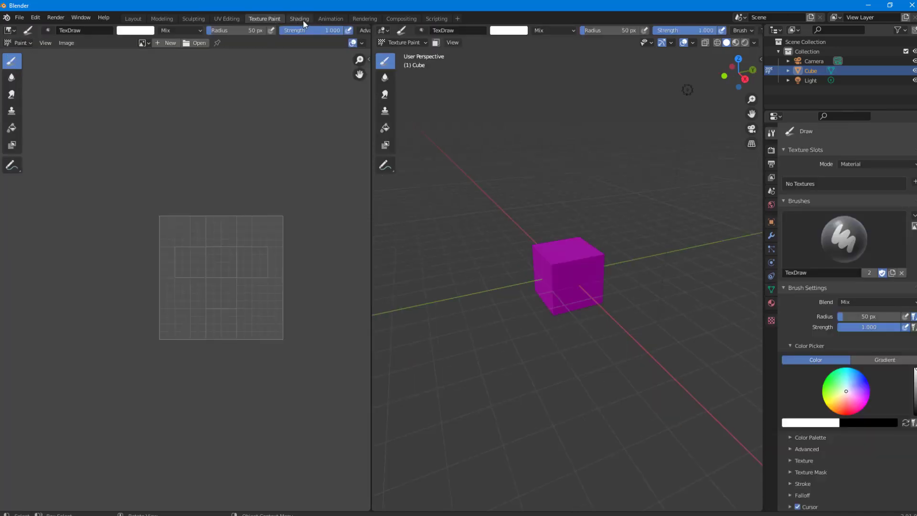
{"action": "left_click", "coordinate": [330, 18]}
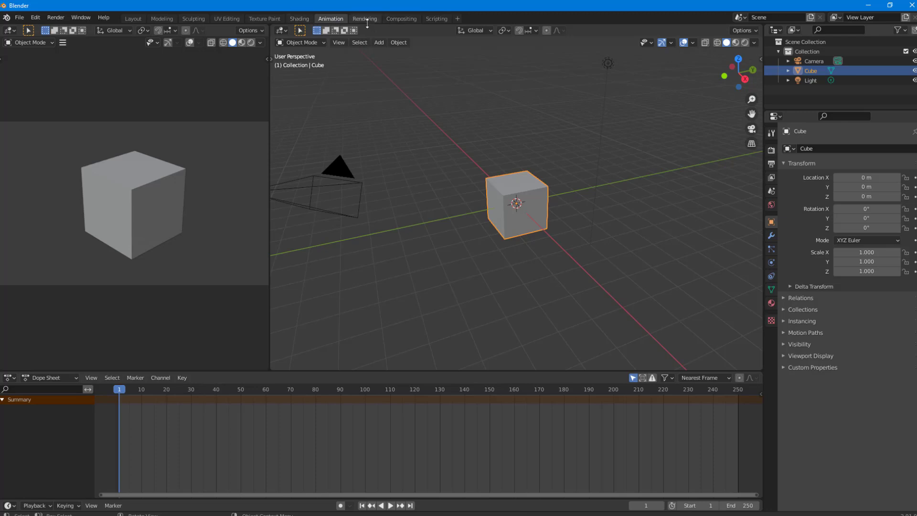
{"action": "left_click", "coordinate": [437, 18]}
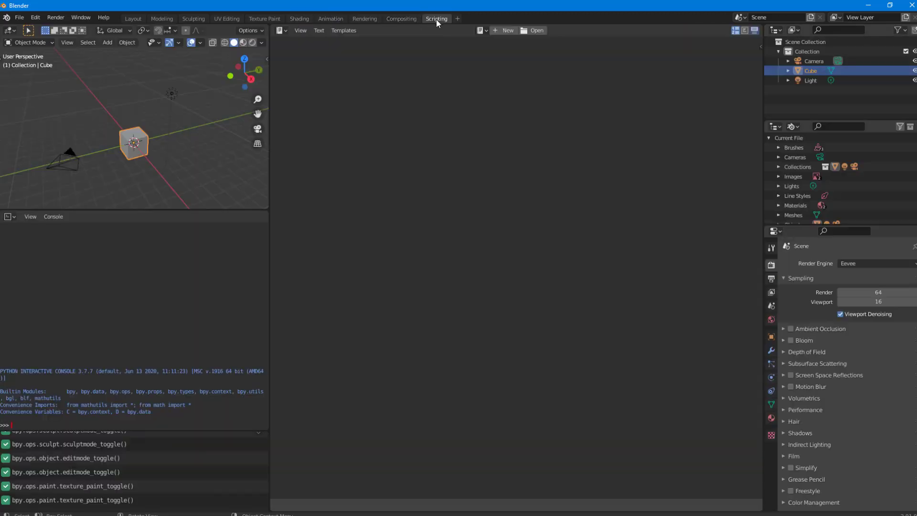
{"action": "mouse_move", "coordinate": [430, 22]}
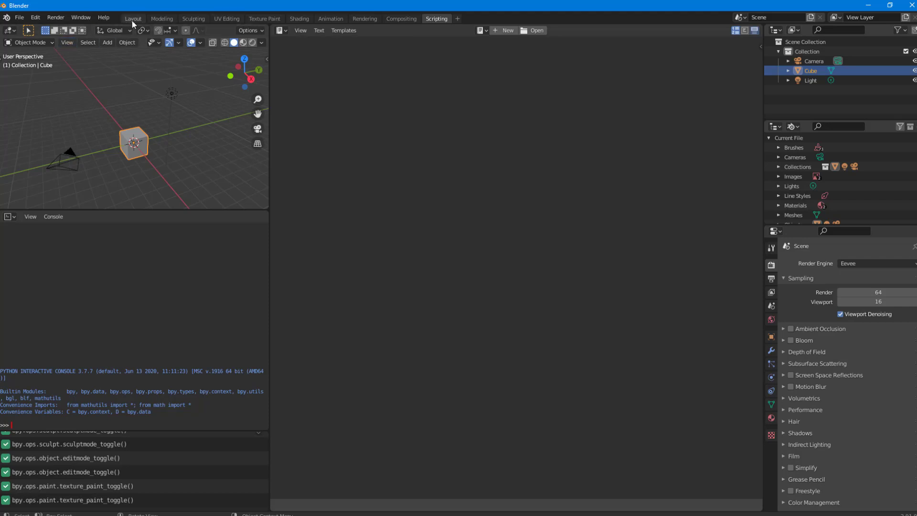
- Return to the Layout workspace and bring up the File > New template list
{"action": "left_click", "coordinate": [133, 17]}
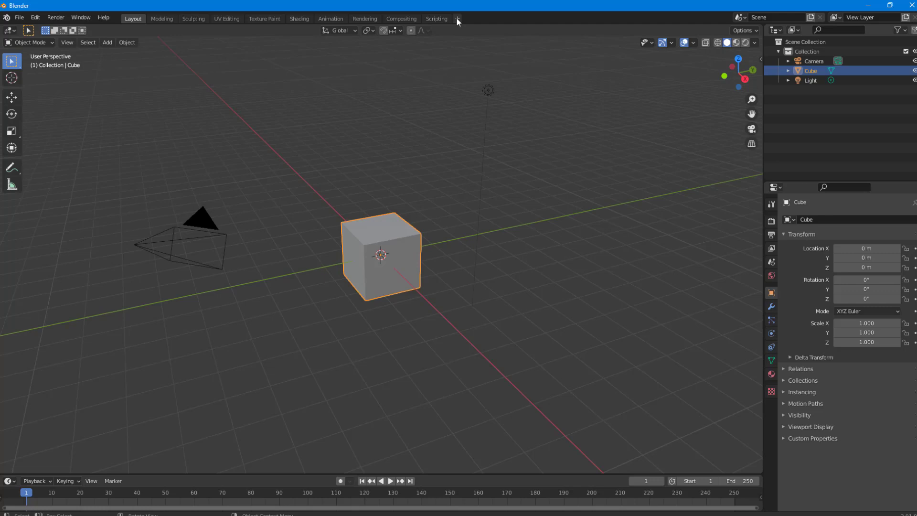
{"action": "mouse_move", "coordinate": [457, 18]}
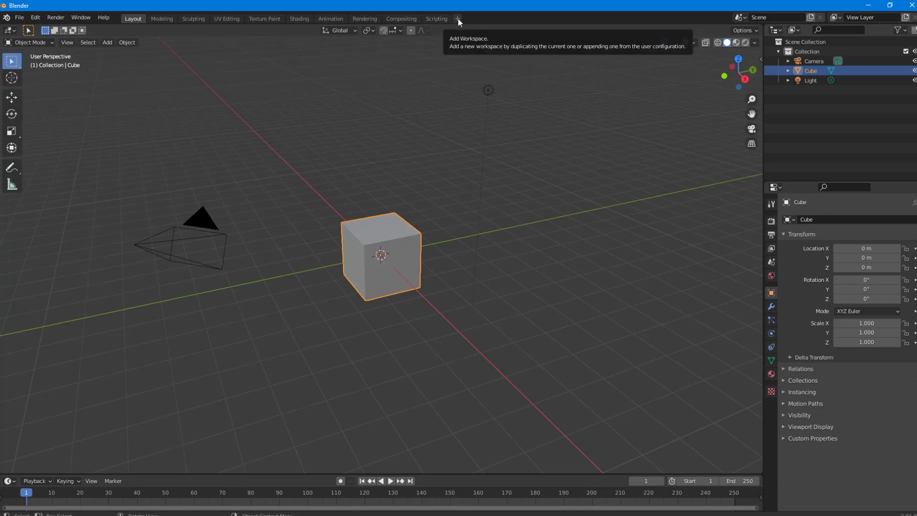
{"action": "left_click", "coordinate": [458, 18]}
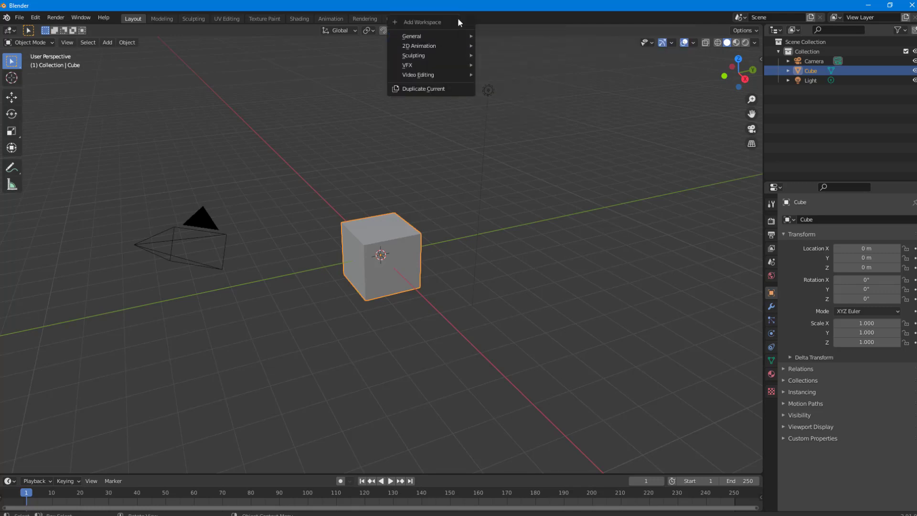
{"action": "left_click", "coordinate": [20, 18]}
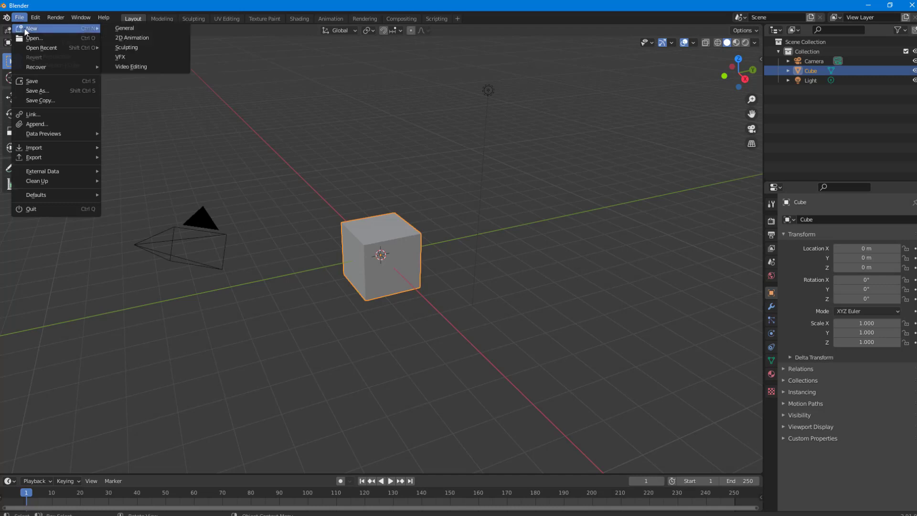
{"action": "mouse_move", "coordinate": [137, 28]}
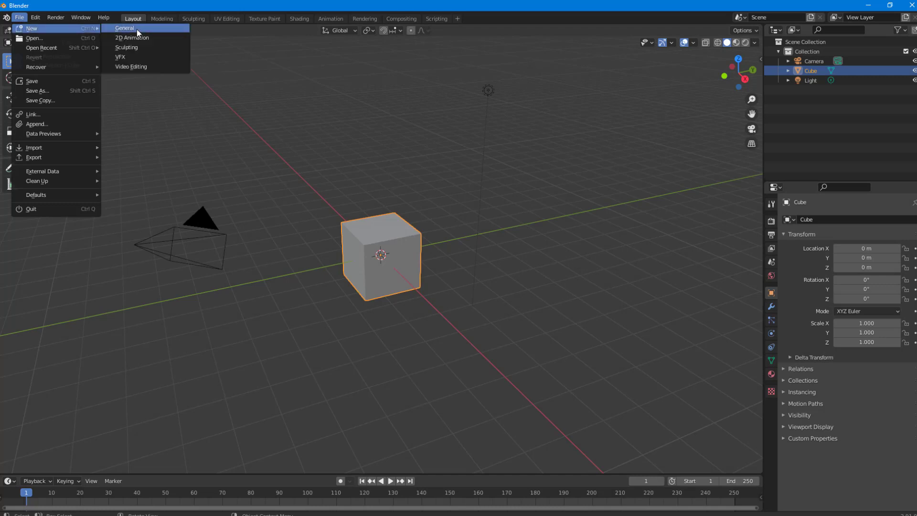
{"action": "mouse_move", "coordinate": [136, 30]}
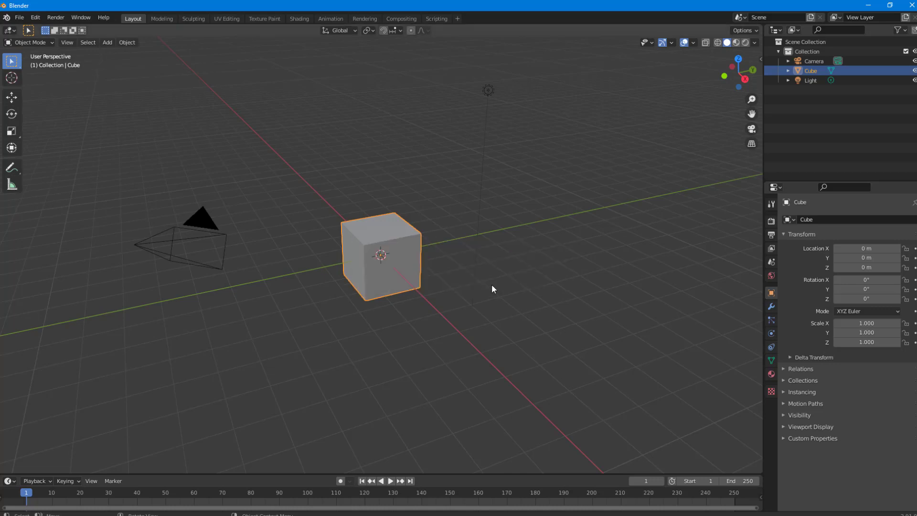
{"action": "left_click", "coordinate": [19, 17]}
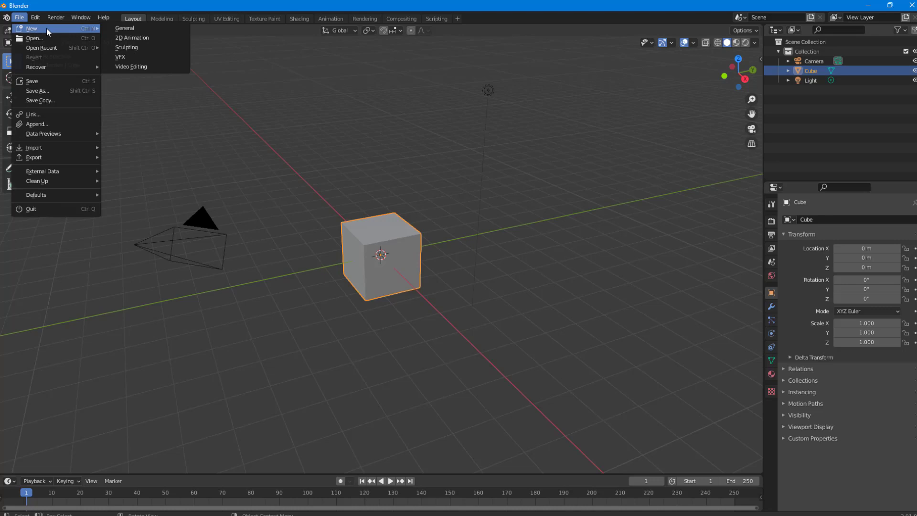
{"action": "mouse_move", "coordinate": [138, 41]}
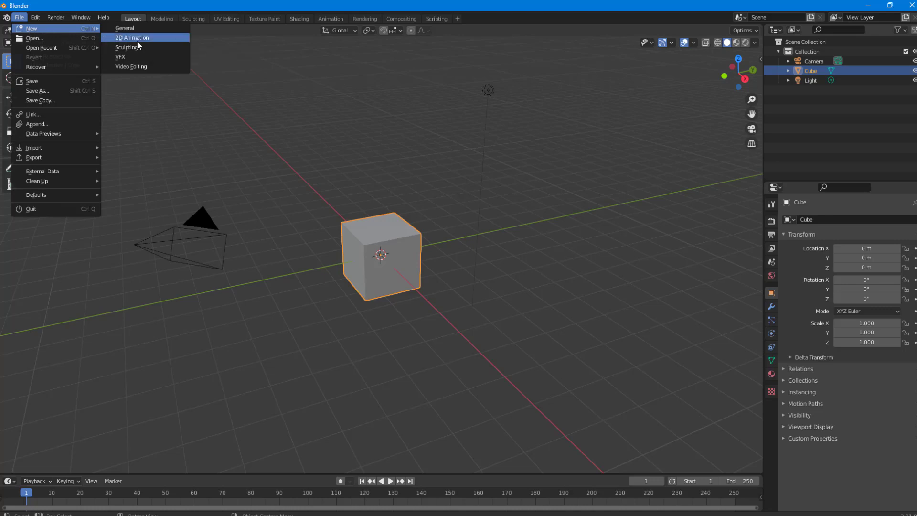
- Start a new 2D Animation file, draw pencil strokes, and peek at its Rendering workspace
{"action": "left_click", "coordinate": [129, 37]}
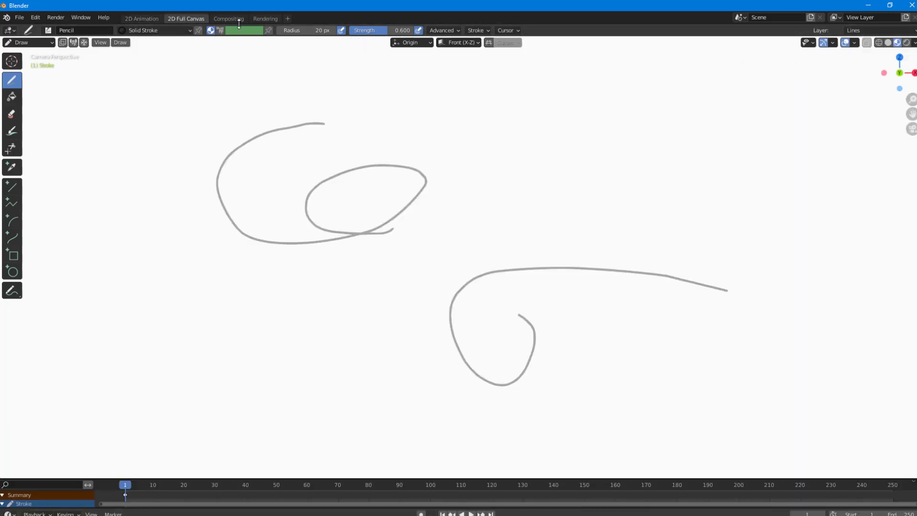
{"action": "left_click", "coordinate": [265, 19]}
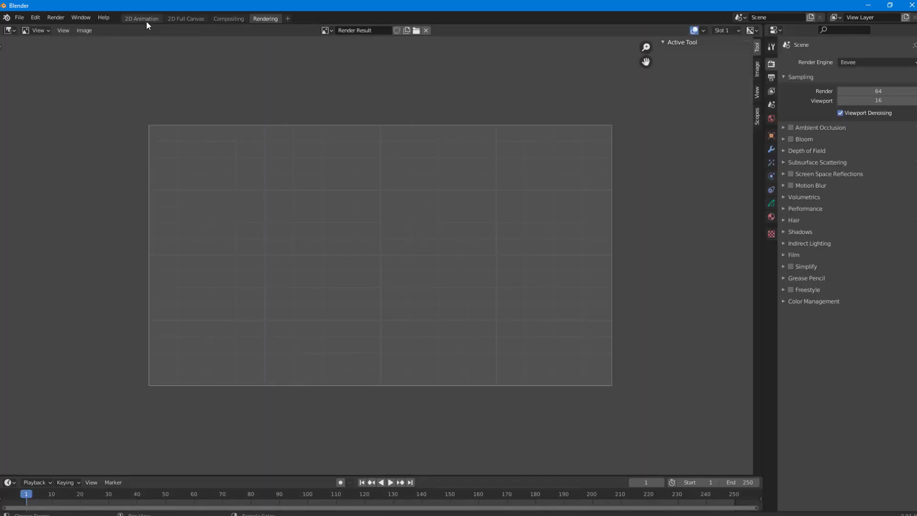
{"action": "left_click", "coordinate": [140, 18]}
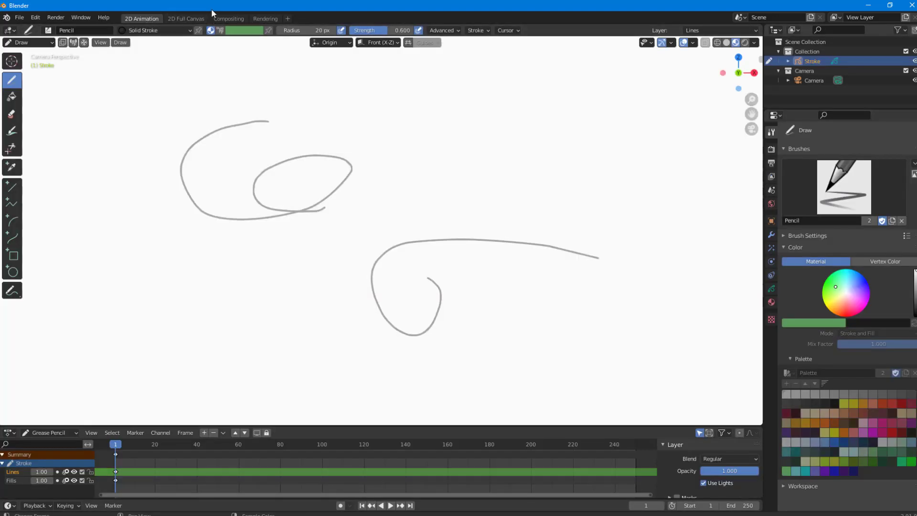
{"action": "mouse_move", "coordinate": [23, 17]}
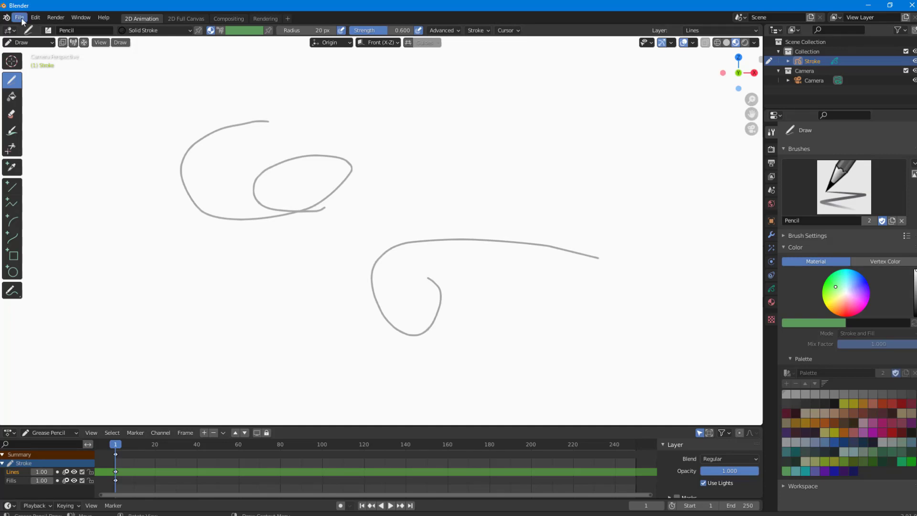
- Start a new Sculpting file without saving and sculpt a raised stroke onto the sphere
{"action": "left_click", "coordinate": [19, 18]}
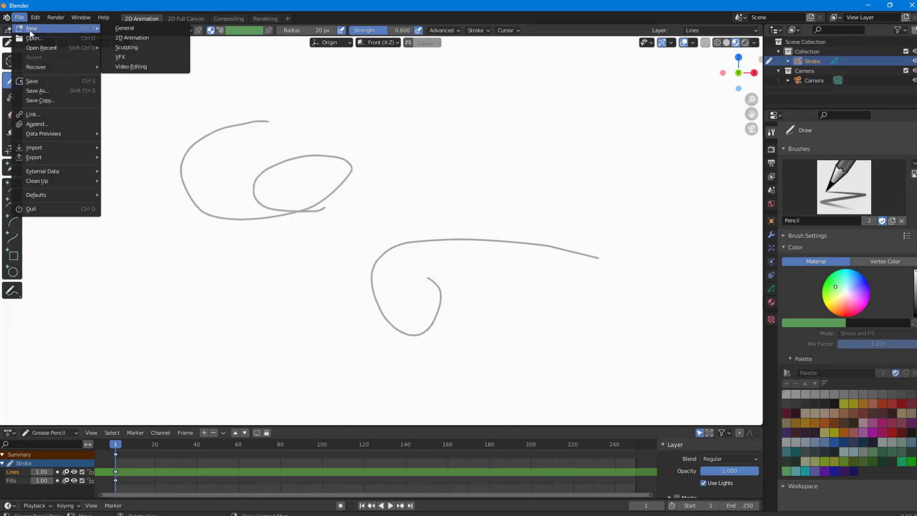
{"action": "left_click", "coordinate": [29, 28]}
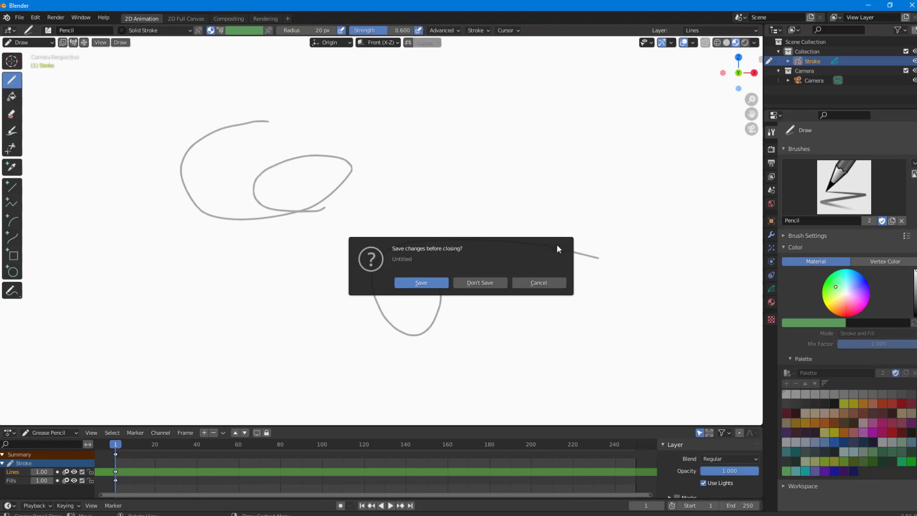
{"action": "mouse_move", "coordinate": [551, 251]}
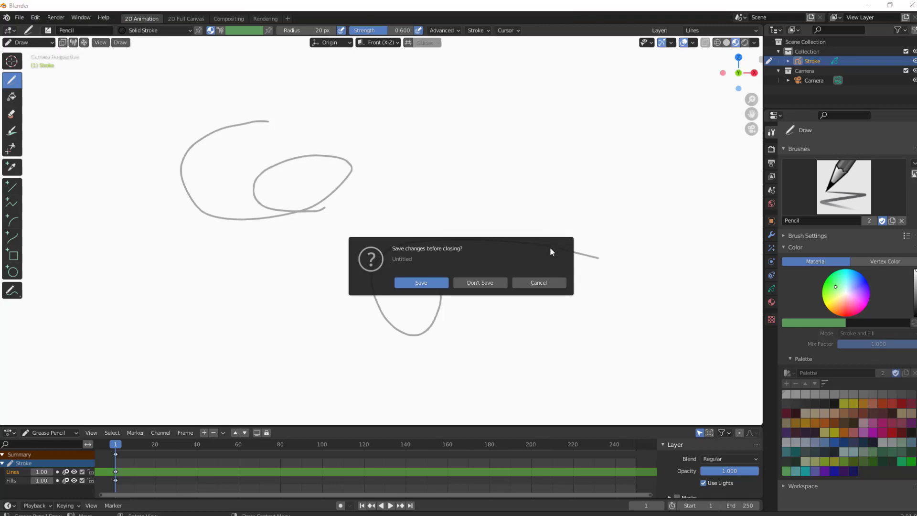
{"action": "left_click", "coordinate": [480, 282]}
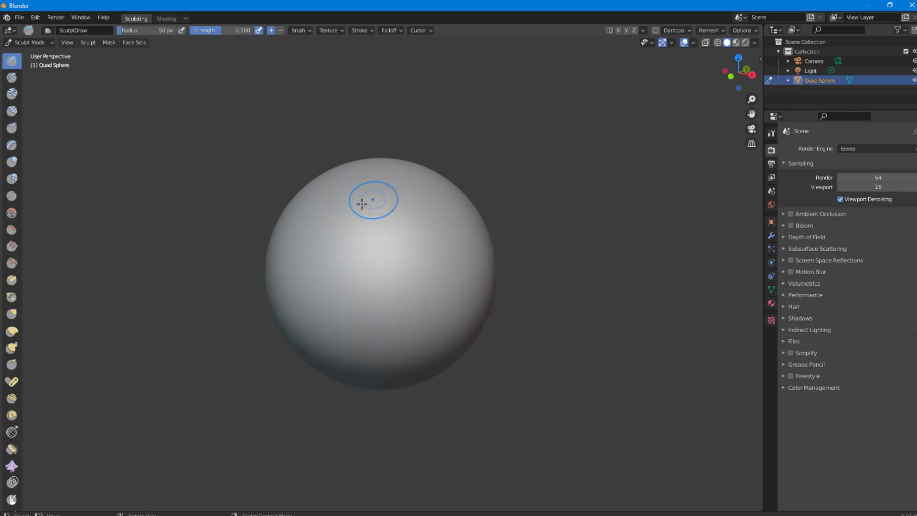
{"action": "left_click_drag", "start_coordinate": [372, 199], "coordinate": [361, 316]}
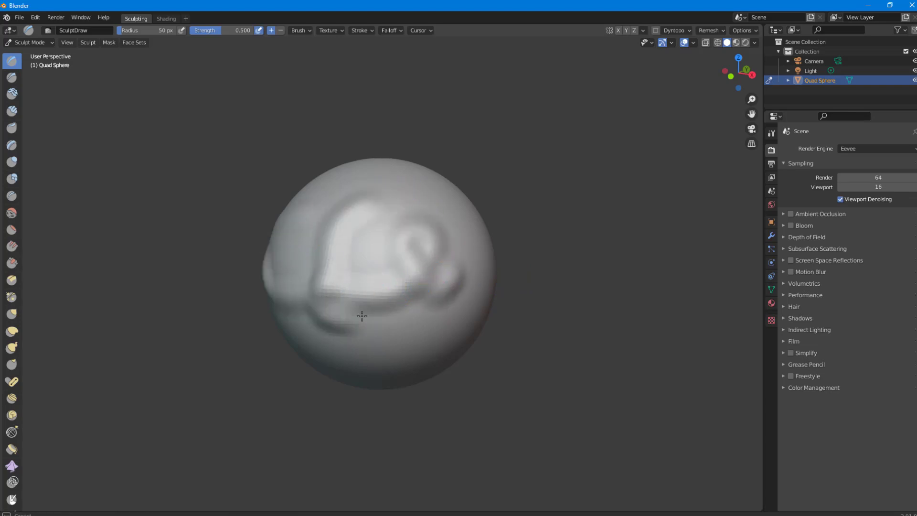
- Peek at the Shading workspace, return to Sculpting and bring up the New file templates
{"action": "left_click", "coordinate": [165, 18]}
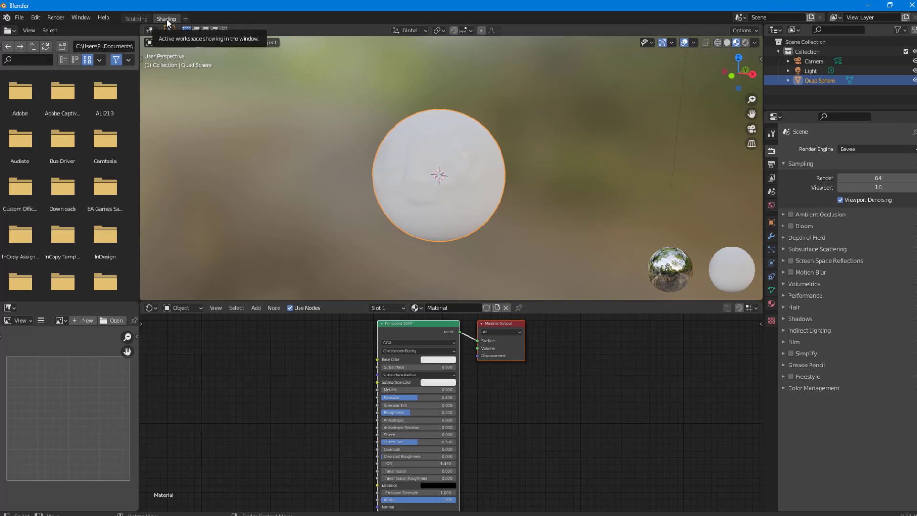
{"action": "left_click", "coordinate": [136, 18]}
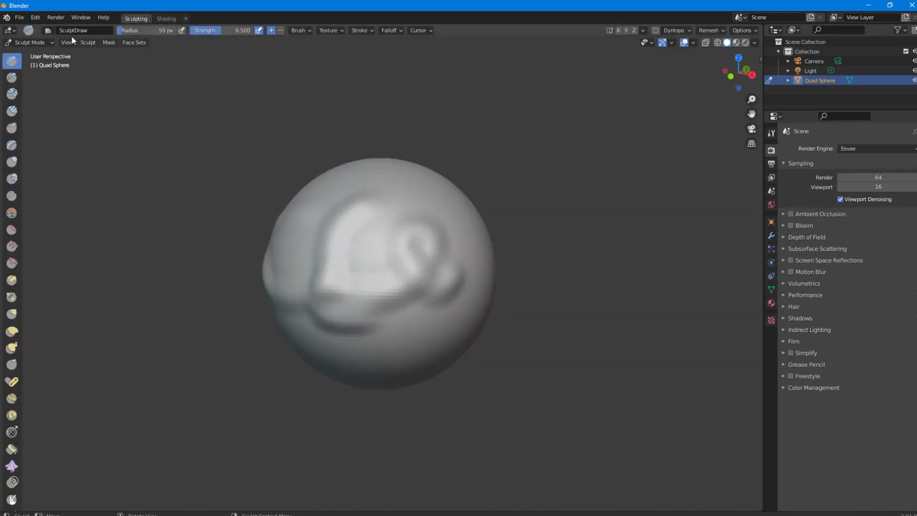
{"action": "left_click", "coordinate": [20, 18]}
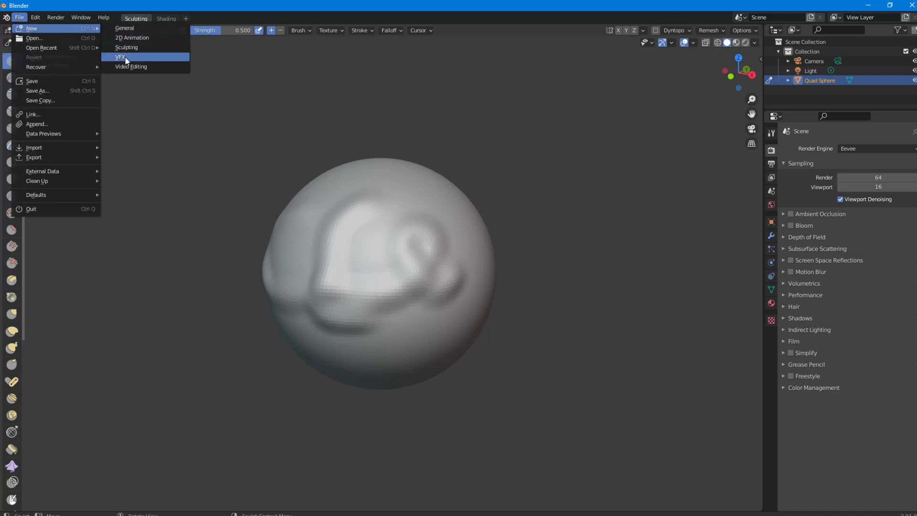
- Start a new VFX file and visit its Masking, Compositing and Rendering workspaces
{"action": "left_click", "coordinate": [122, 57]}
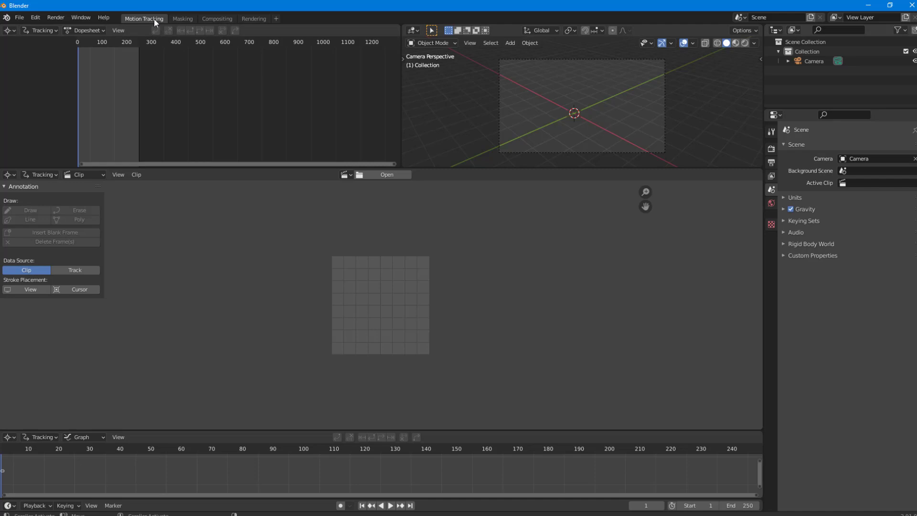
{"action": "left_click", "coordinate": [182, 18]}
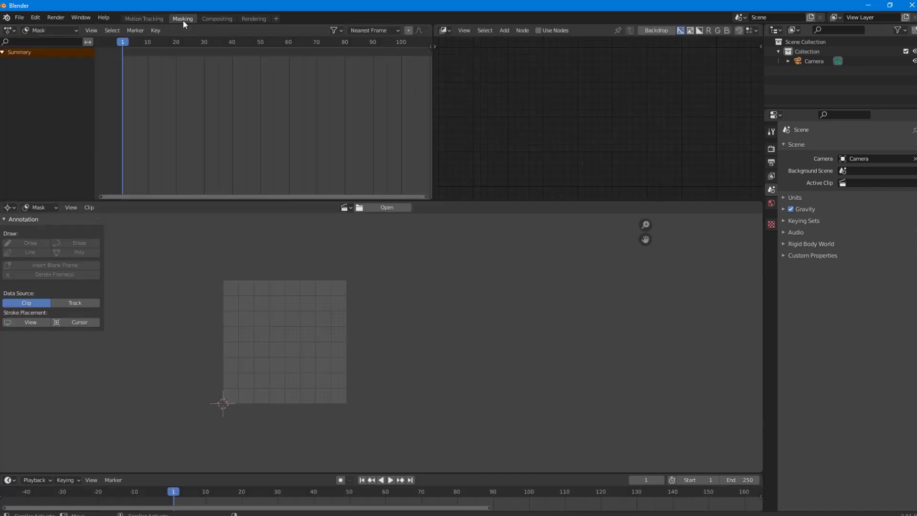
{"action": "left_click", "coordinate": [216, 19]}
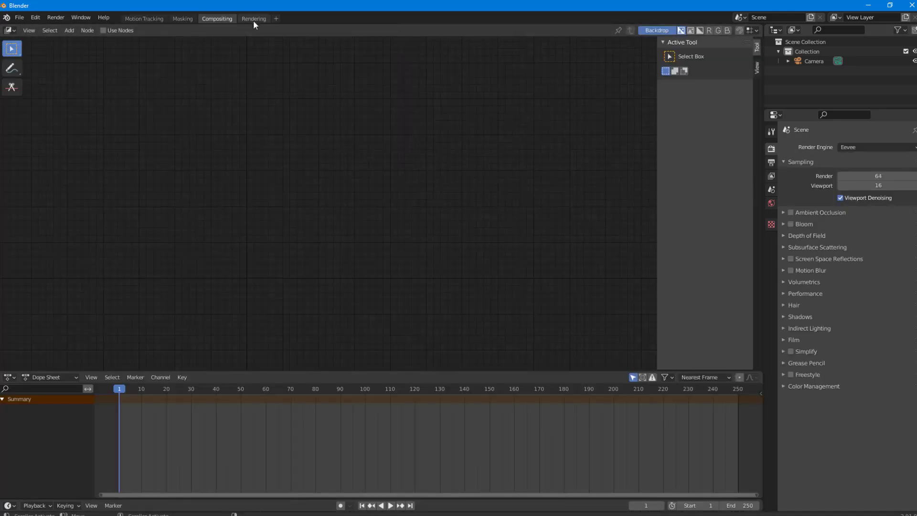
{"action": "left_click", "coordinate": [253, 18]}
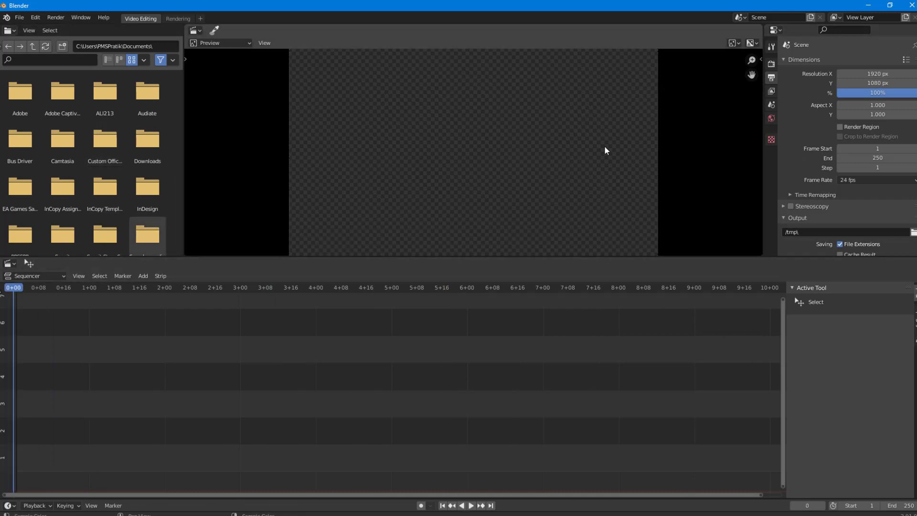
{"action": "mouse_move", "coordinate": [491, 161]}
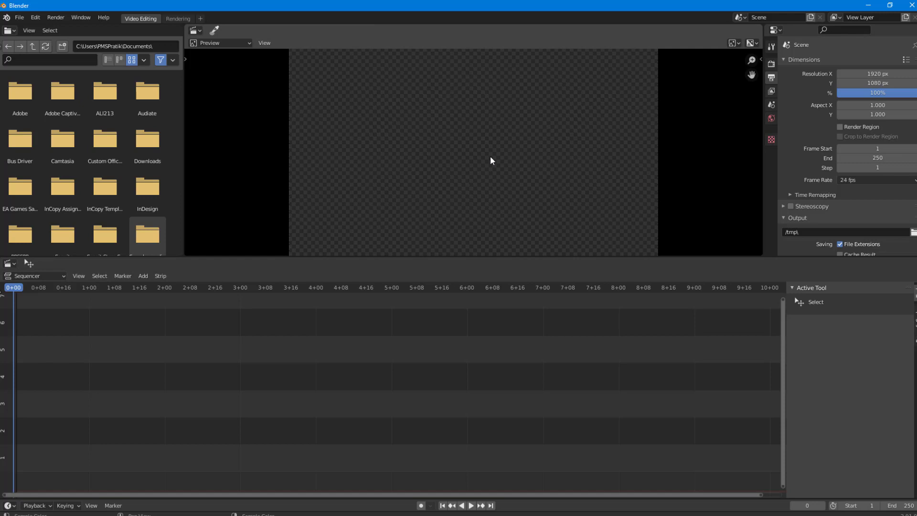
- In the new Video Editing file, view the Rendering workspace and return to the empty sequencer
{"action": "left_click", "coordinate": [876, 93]}
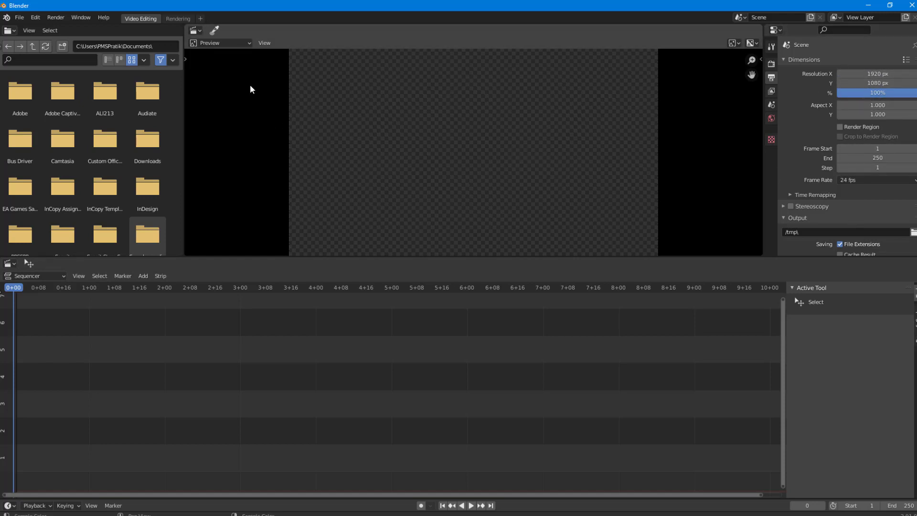
{"action": "mouse_move", "coordinate": [150, 27]}
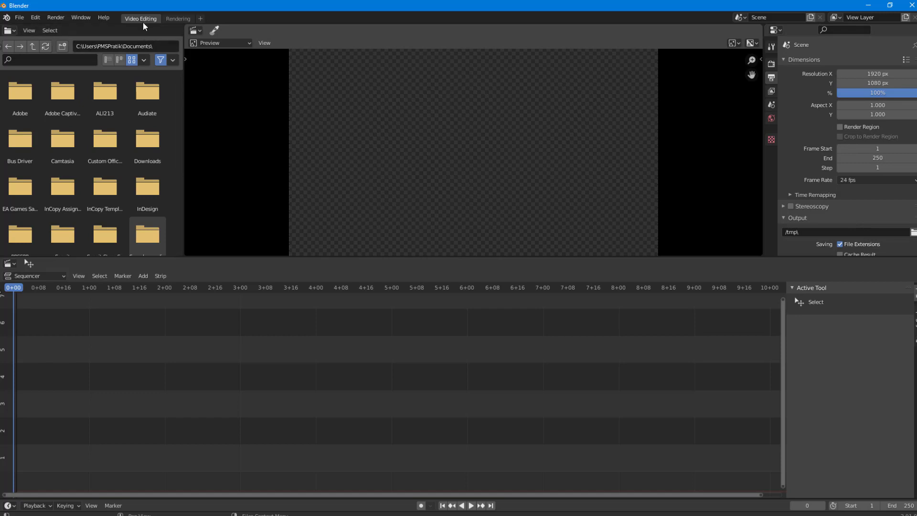
{"action": "left_click", "coordinate": [178, 19]}
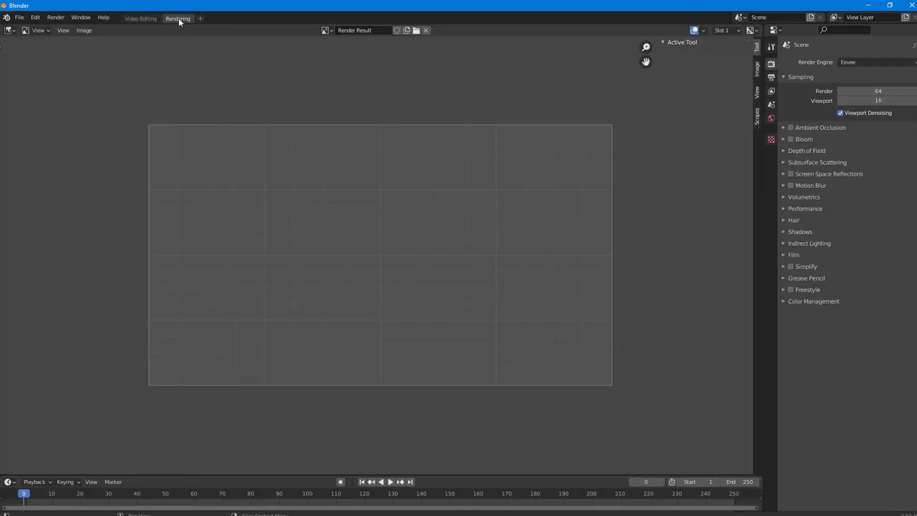
{"action": "left_click", "coordinate": [140, 18]}
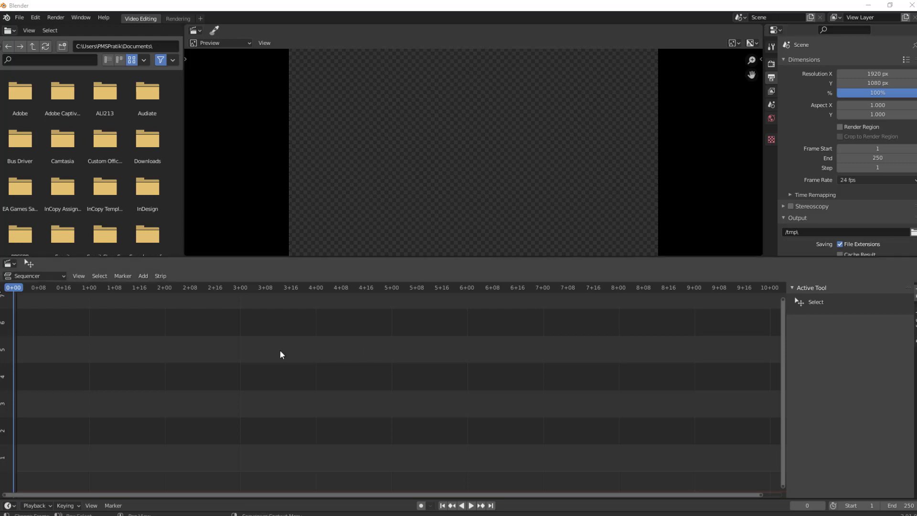
{"action": "mouse_move", "coordinate": [274, 352]}
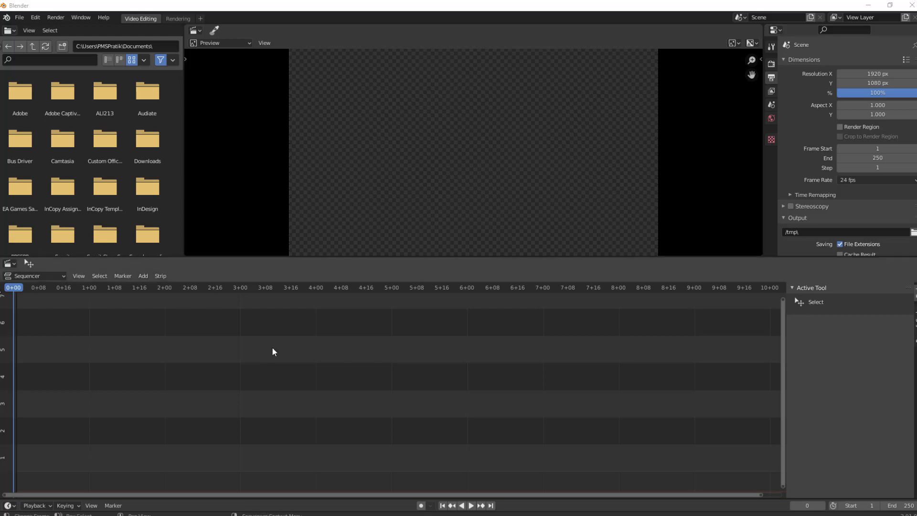